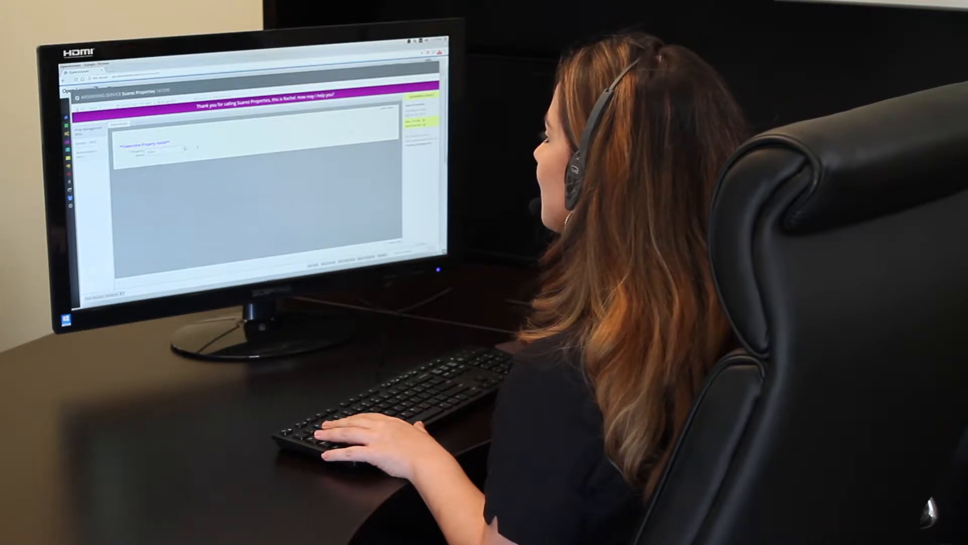
Open the Property Name dropdown under Determine Property Name
left_click(233, 209)
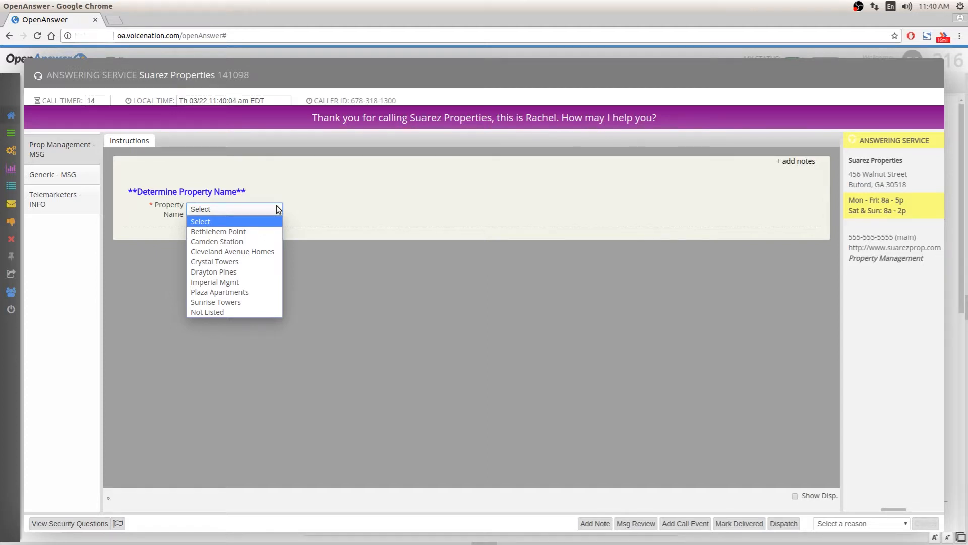
mouse_move(270, 228)
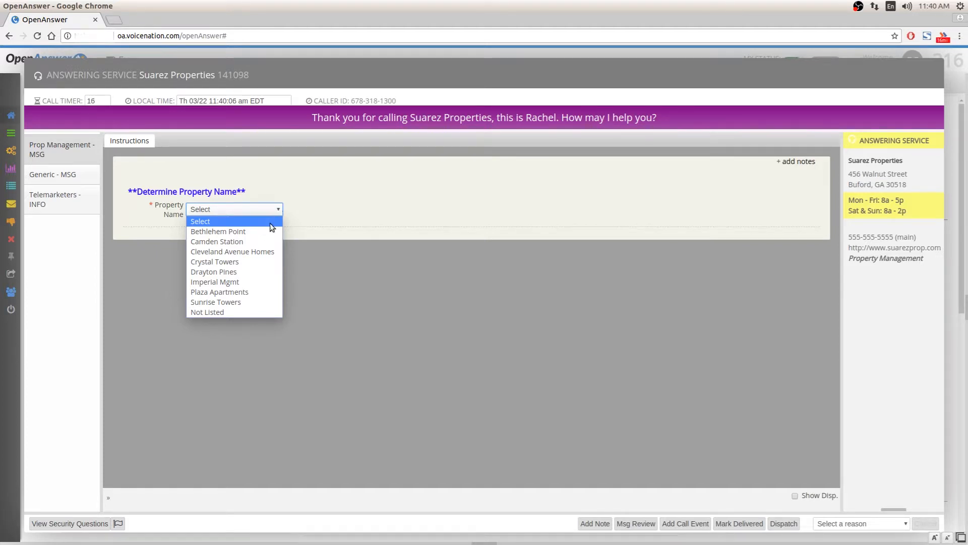
left_click(201, 221)
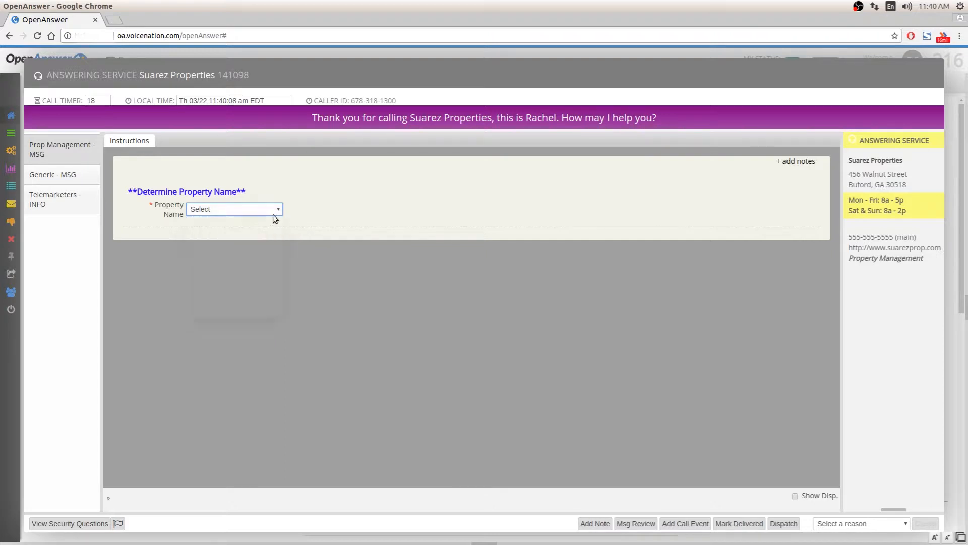
left_click(233, 208)
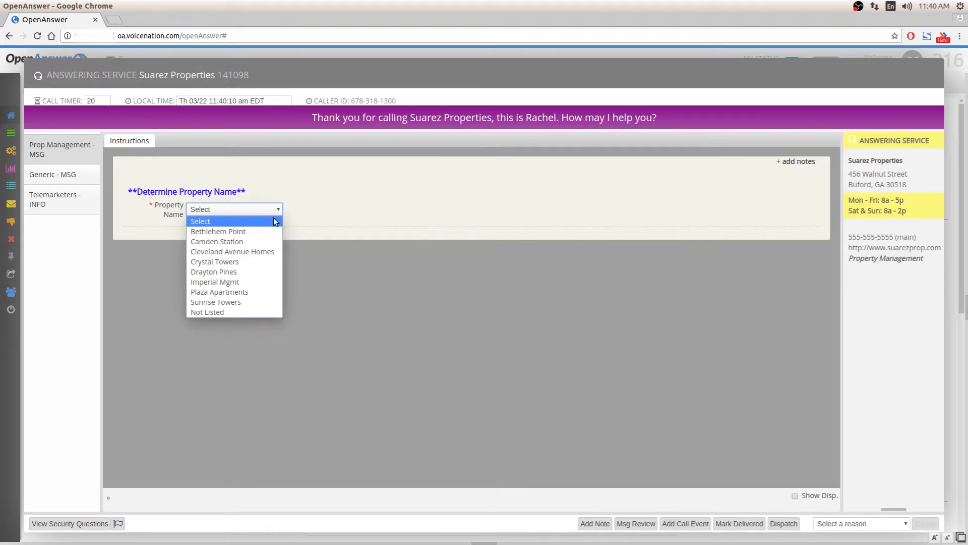
left_click(214, 282)
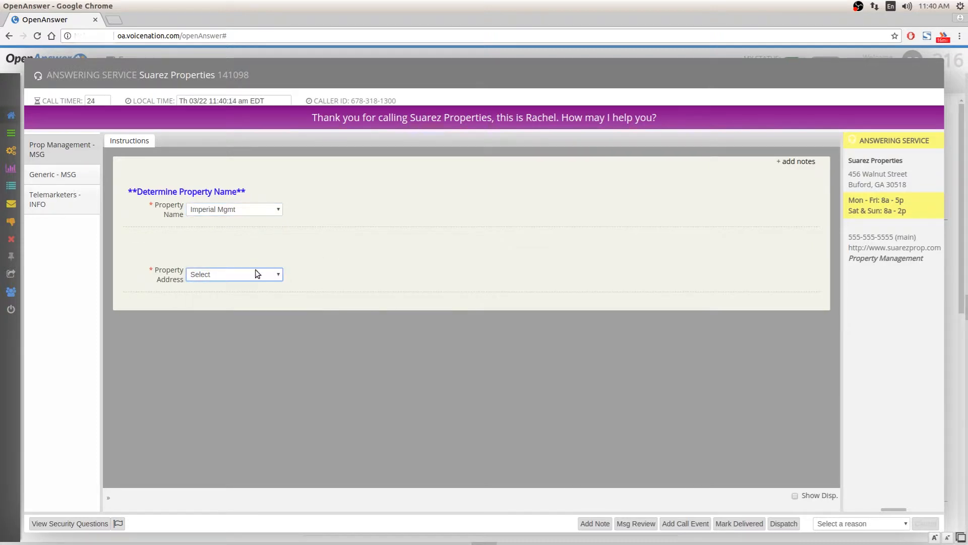
left_click(233, 273)
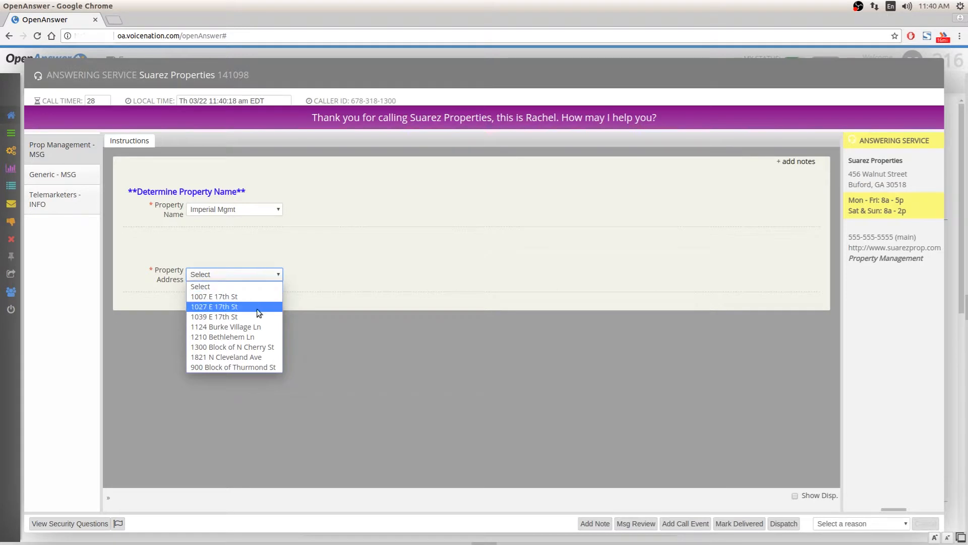
left_click(214, 316)
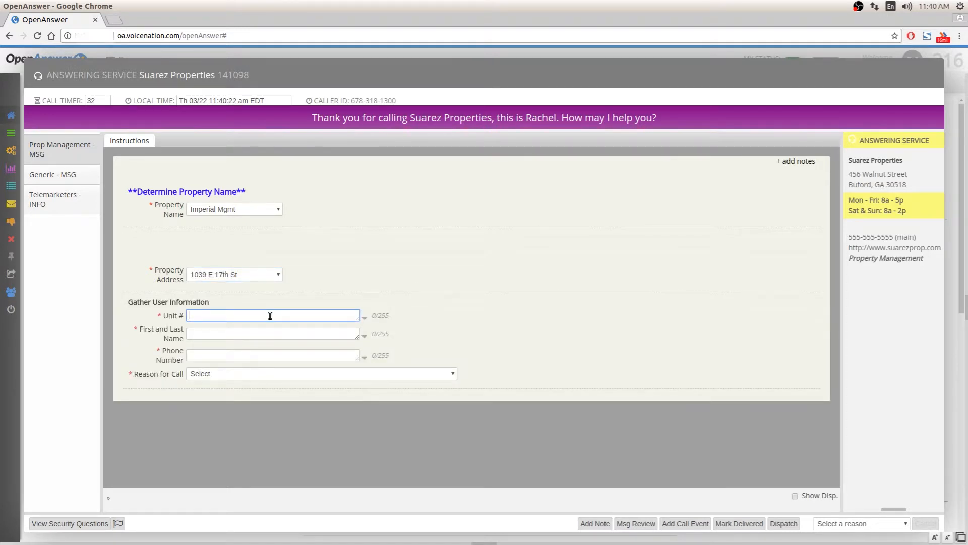
type("12")
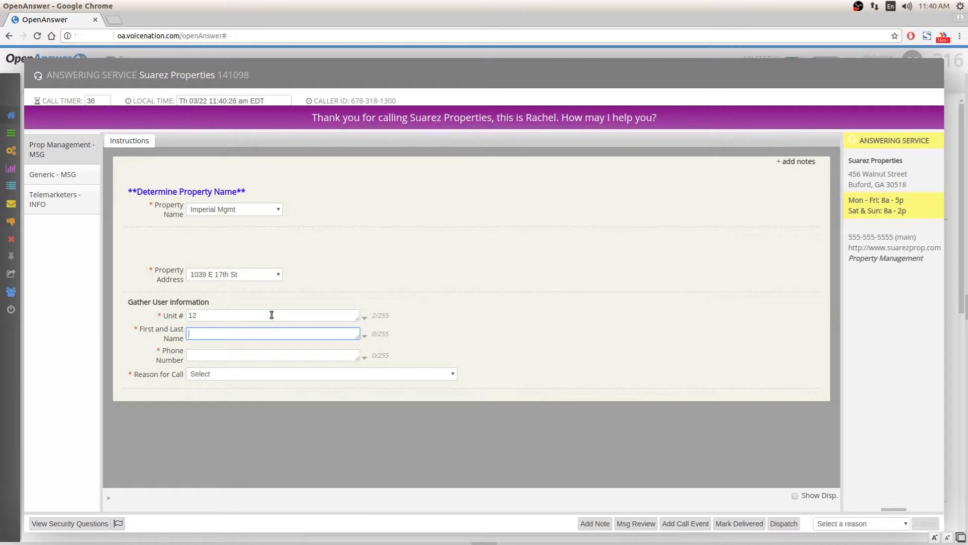
type("Jennifer")
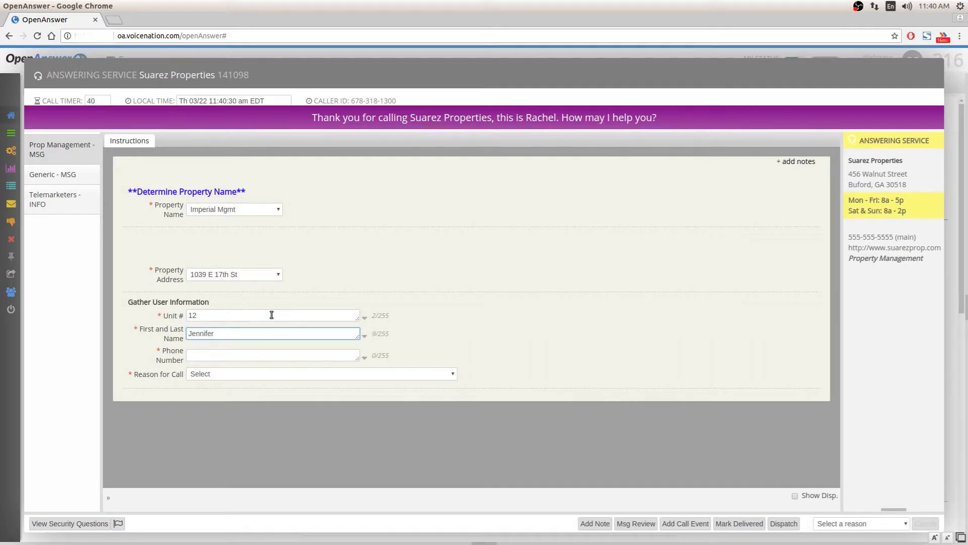
type("Jones")
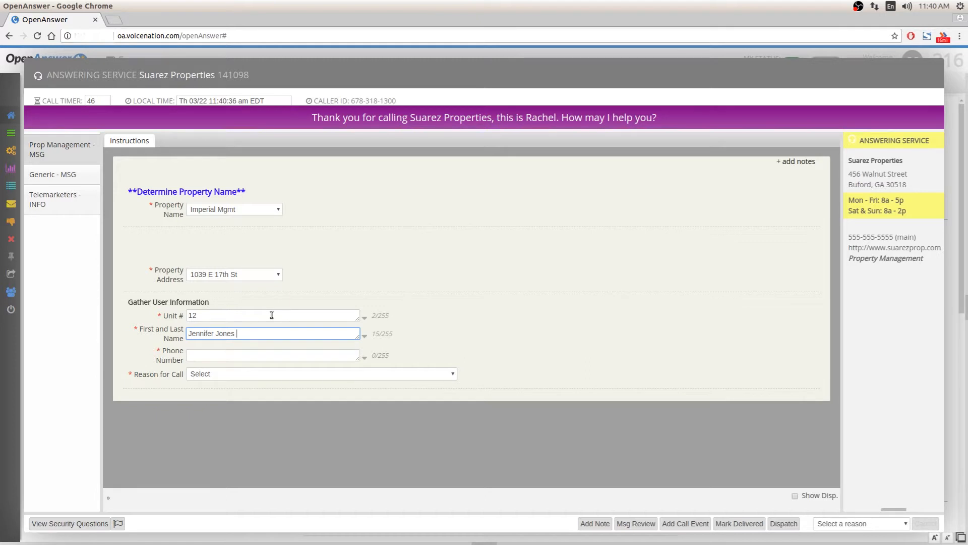
left_click(273, 354)
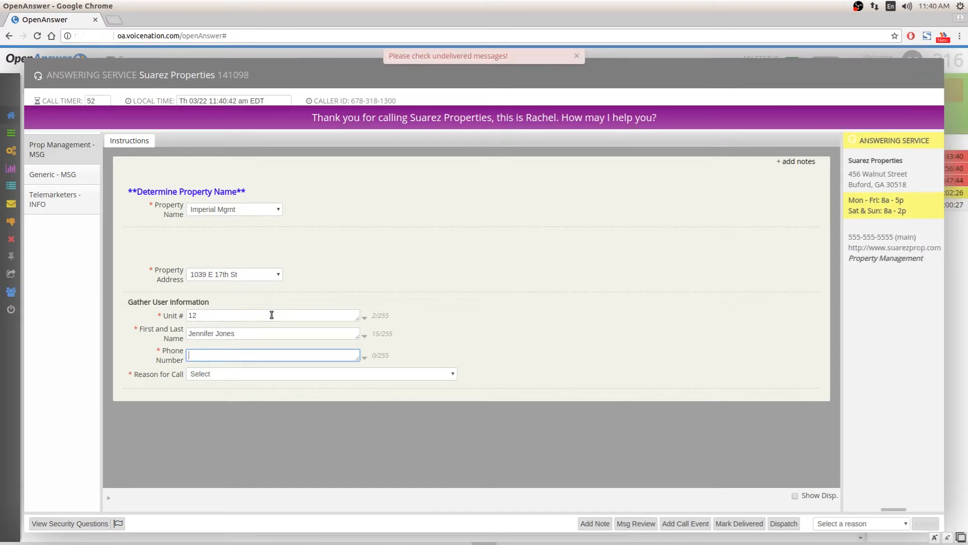
type("7182")
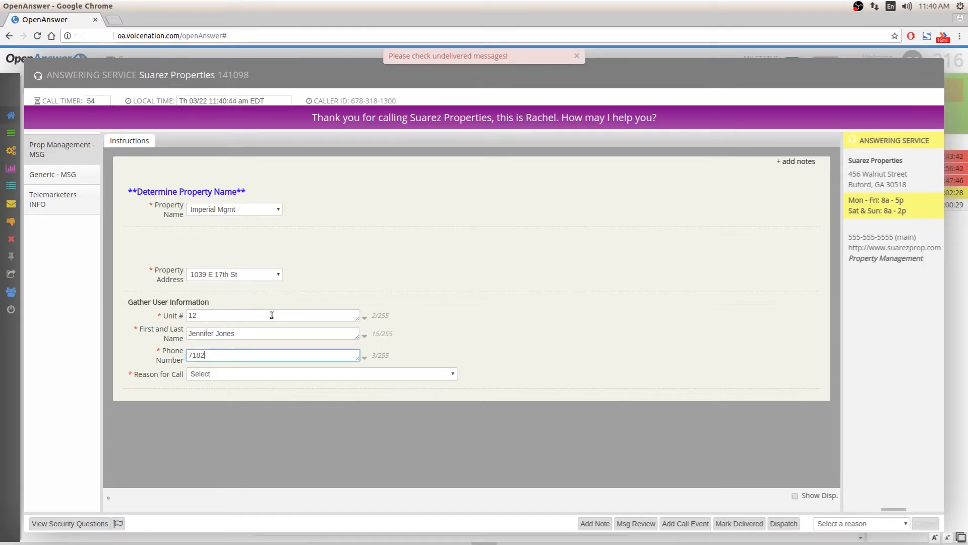
type("572697")
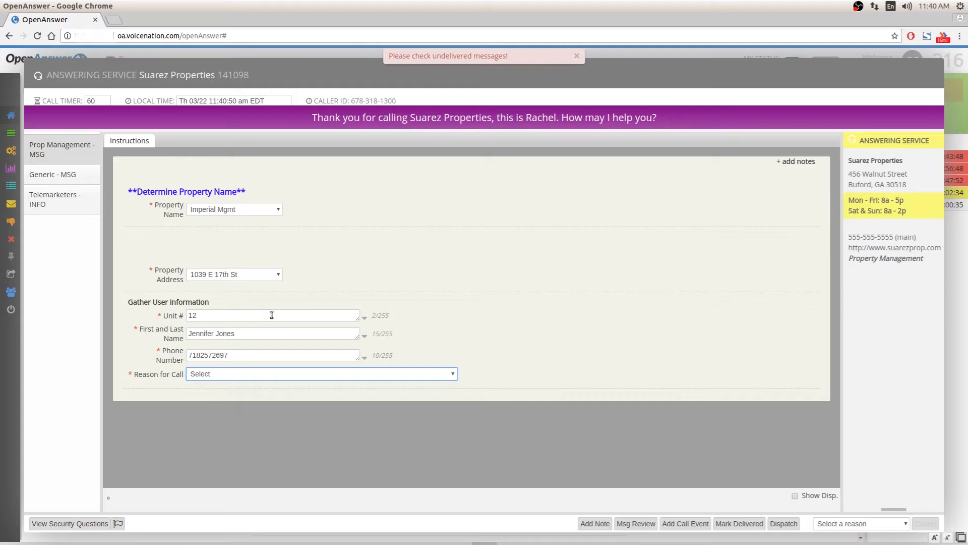
Set the reason for call to Refrigerator Not Working
left_click(320, 373)
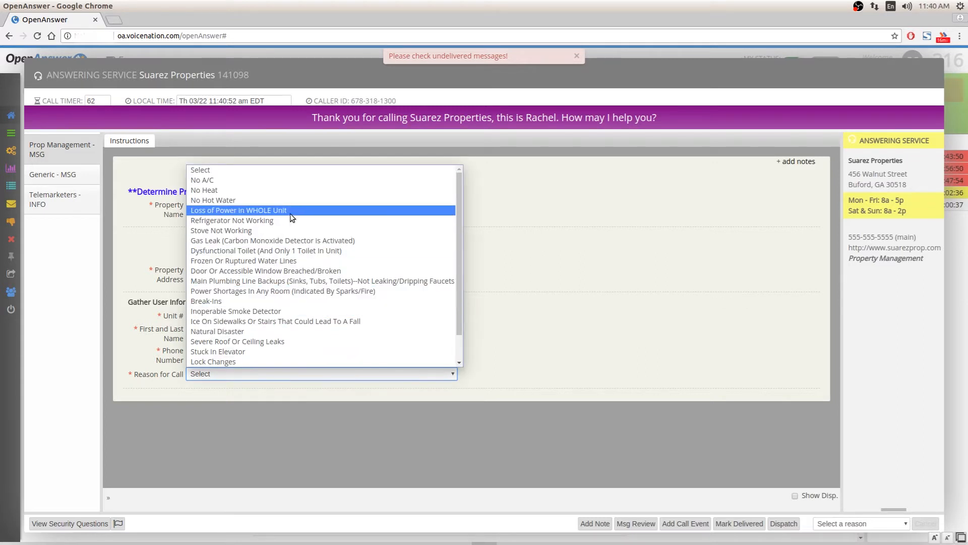
left_click(232, 220)
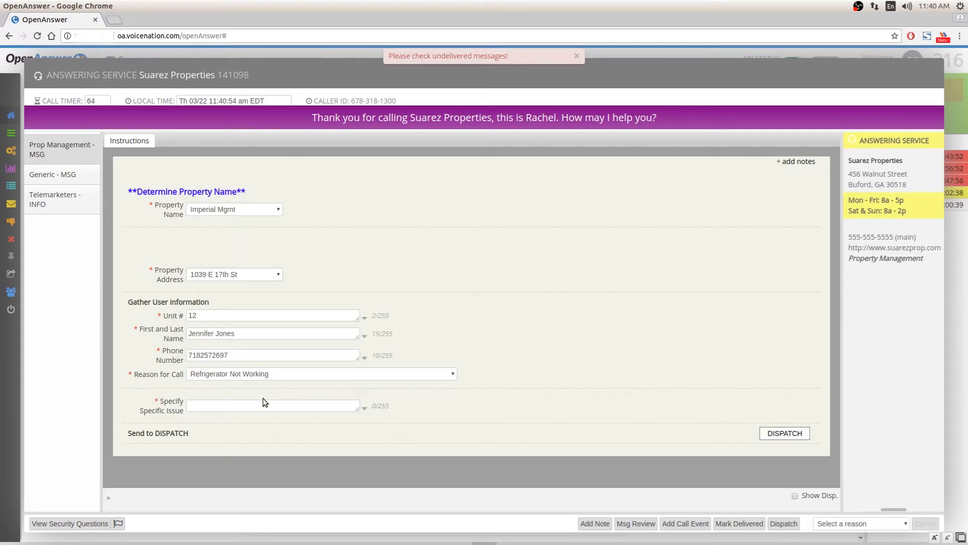
left_click(272, 405)
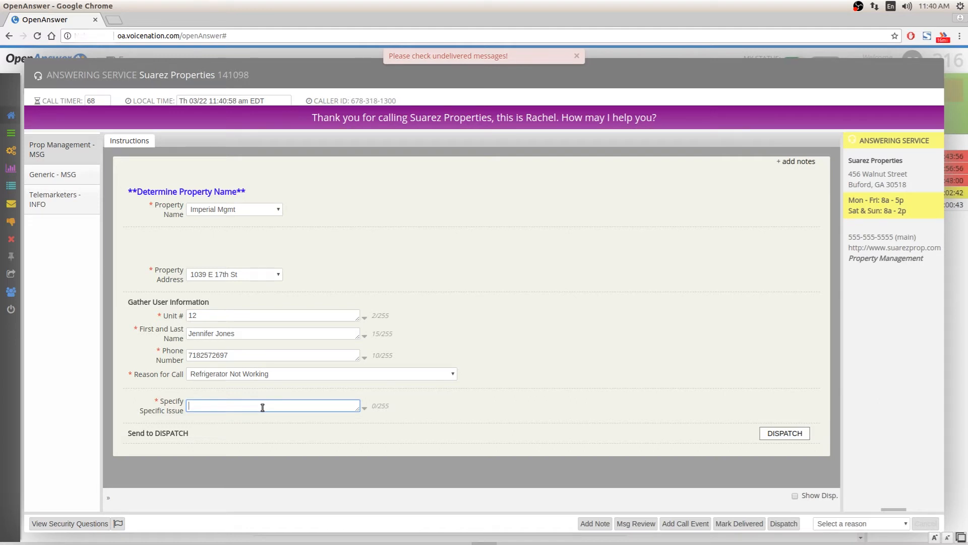
Describe the issue: fridge not getting cold, water leaking on the back; then dispatch
type("Th")
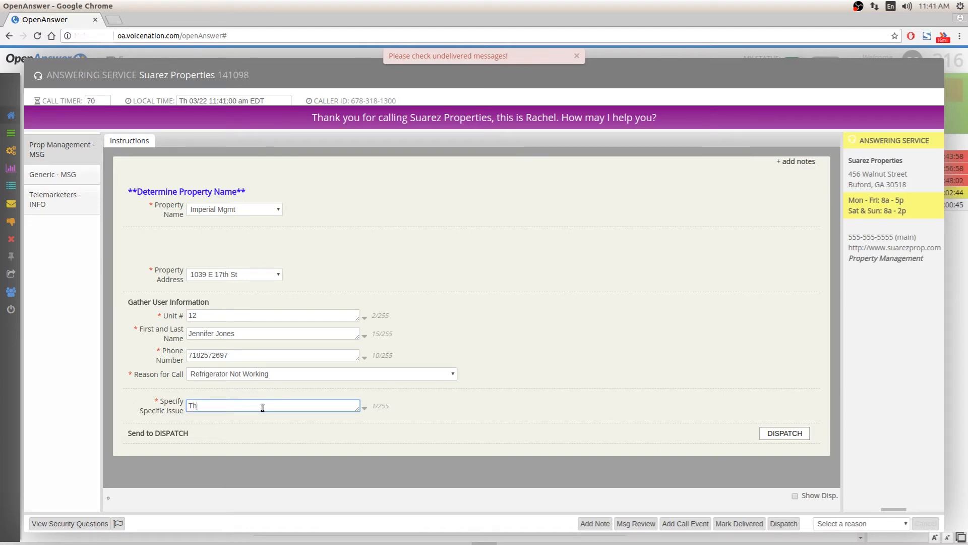
type("It is not getting")
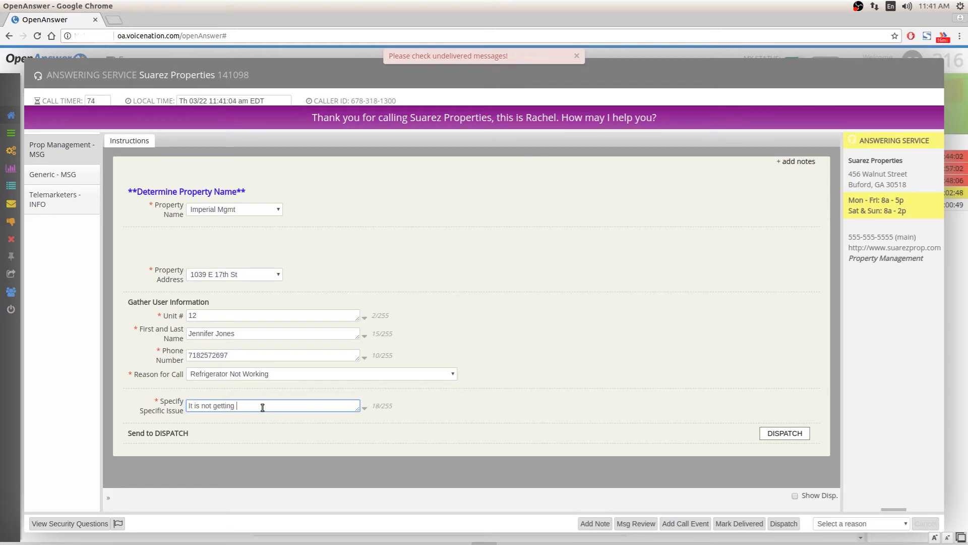
type("cold; there is s")
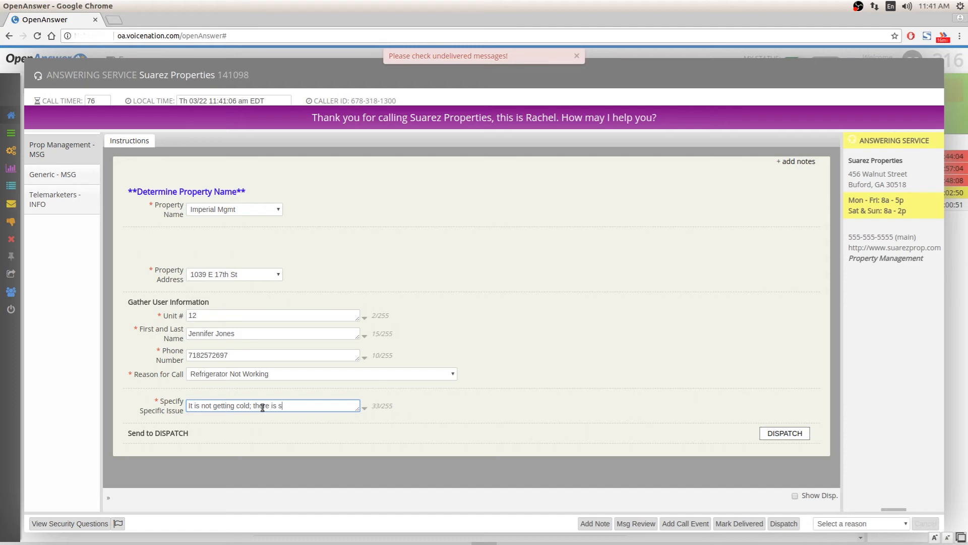
type("ome water l")
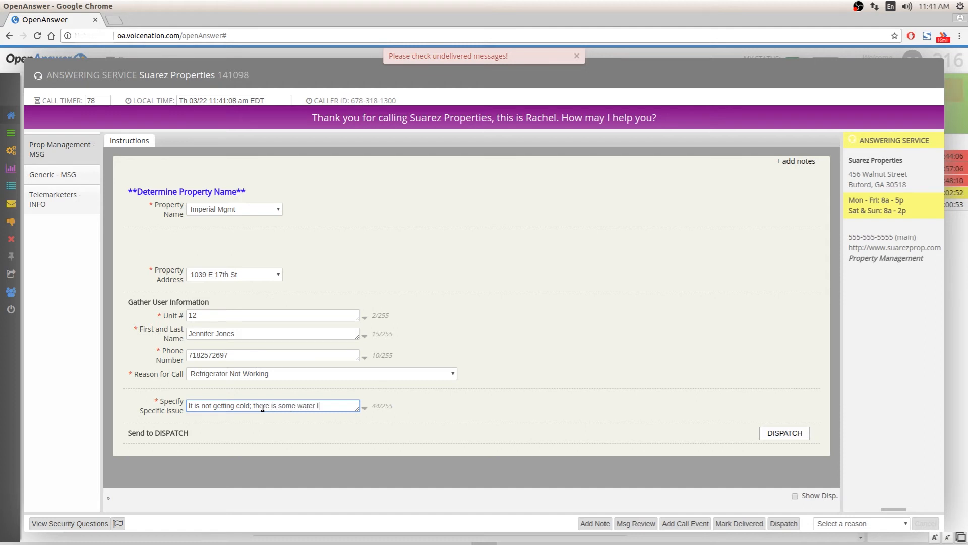
type("leaking on the")
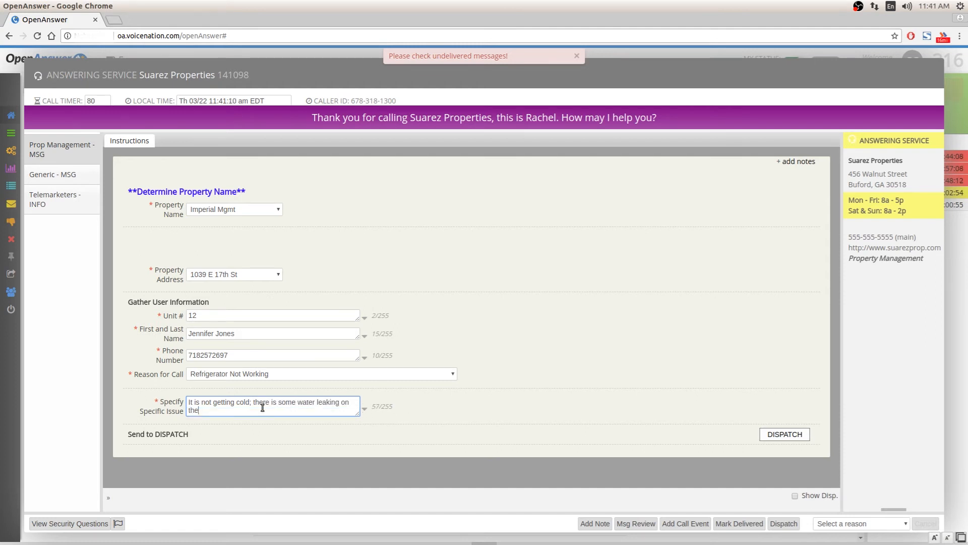
type("back.")
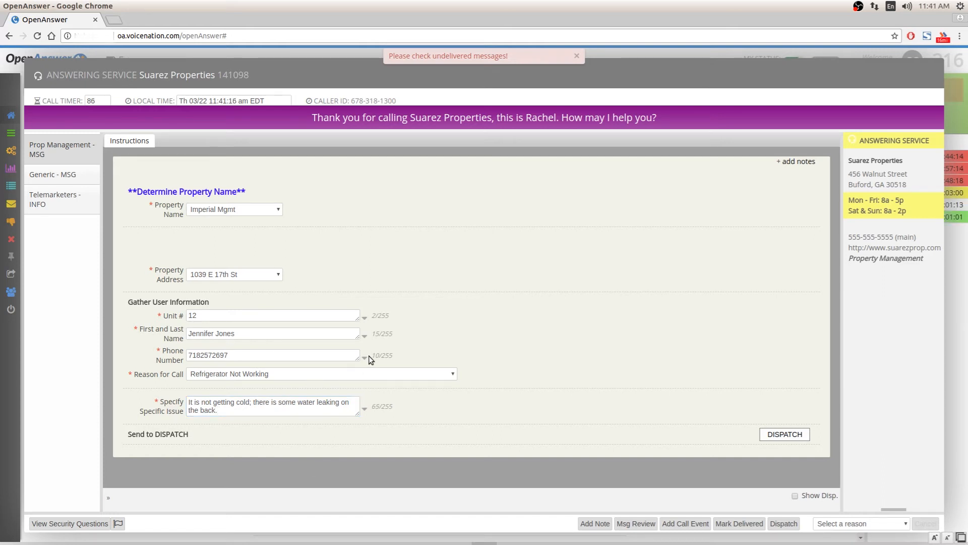
mouse_move(299, 420)
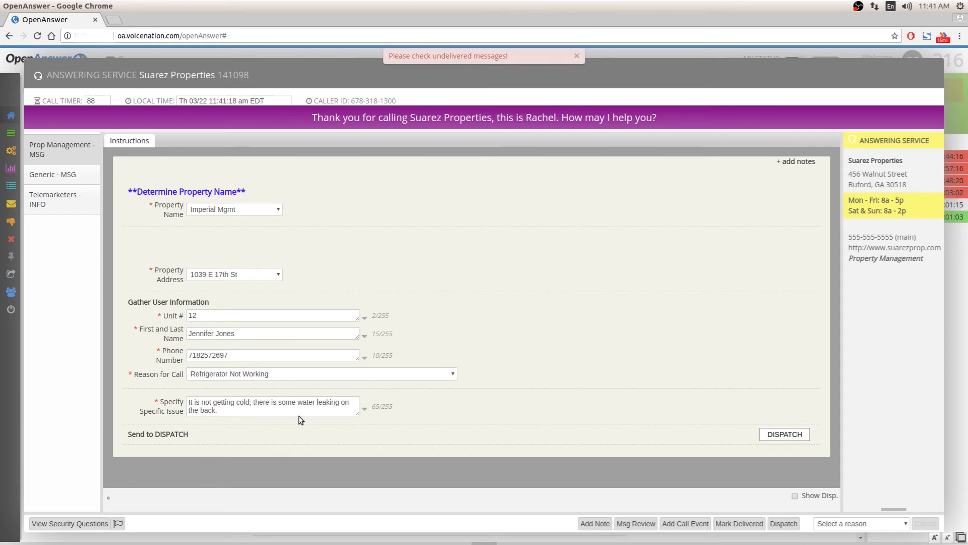
left_click(271, 405)
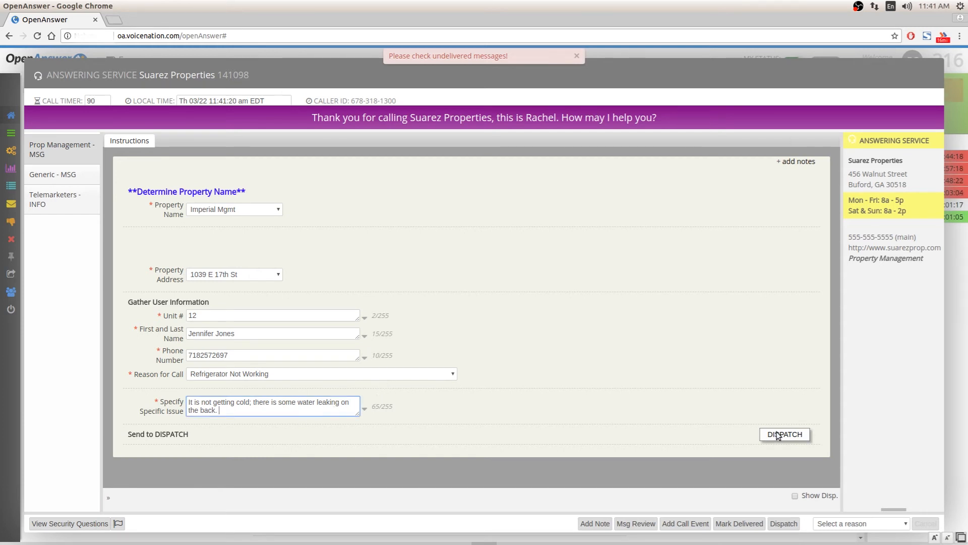